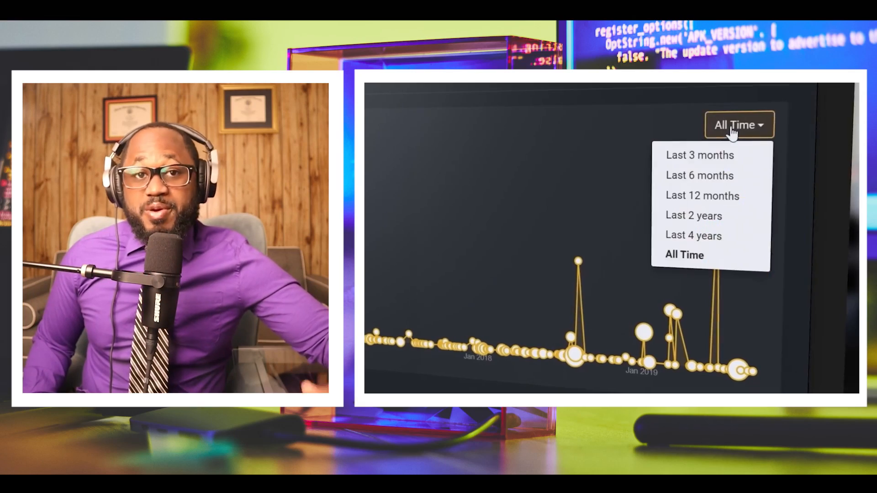
left_click(702, 195)
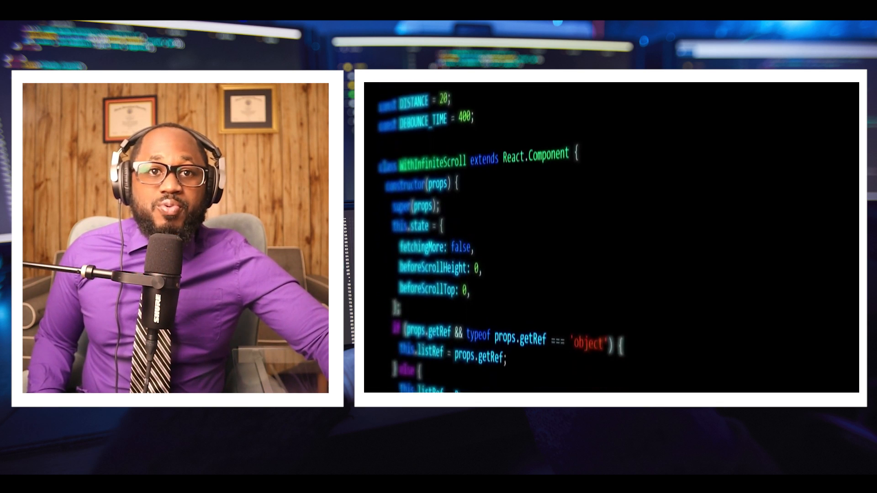
scroll("down", 3)
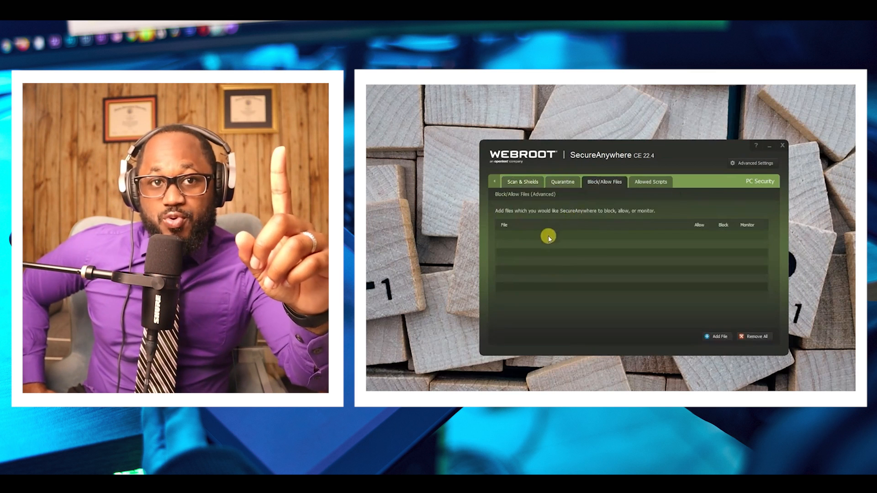
left_click(650, 182)
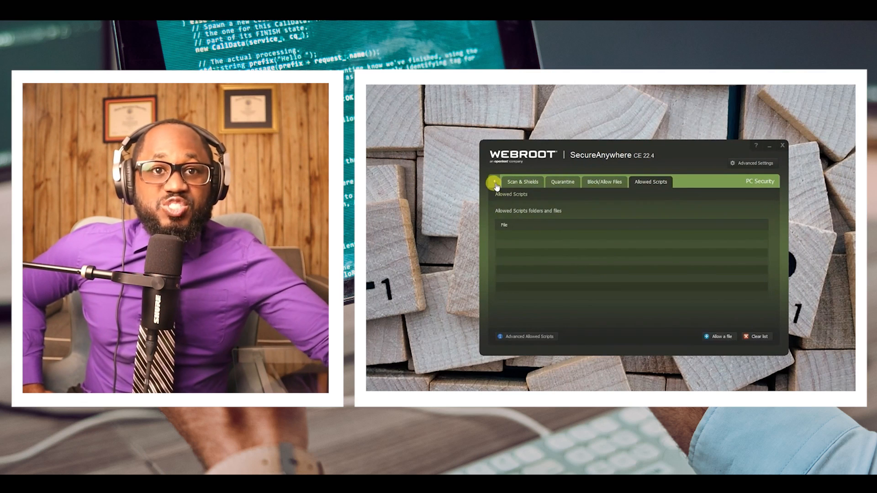